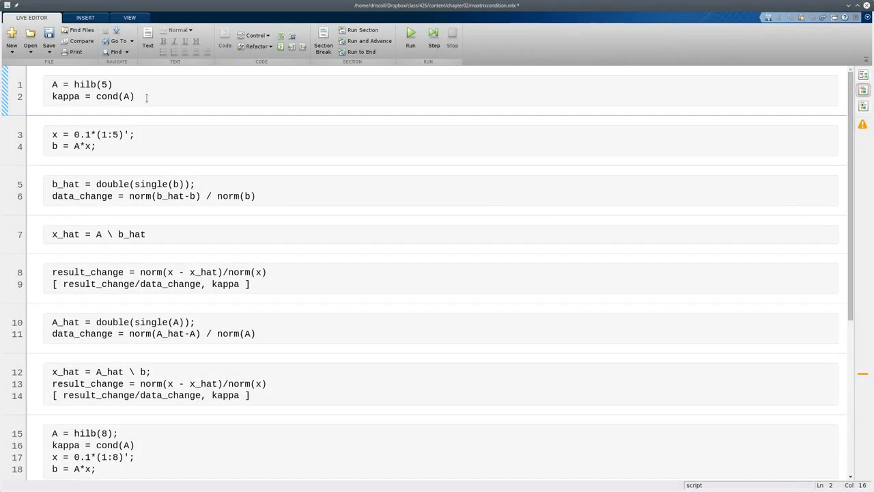
# Step: Evaluate A = hilb(5) and kappa = cond(A), showing the 5×5 matrix and 4.7661e+05
pyautogui.click(411, 36)
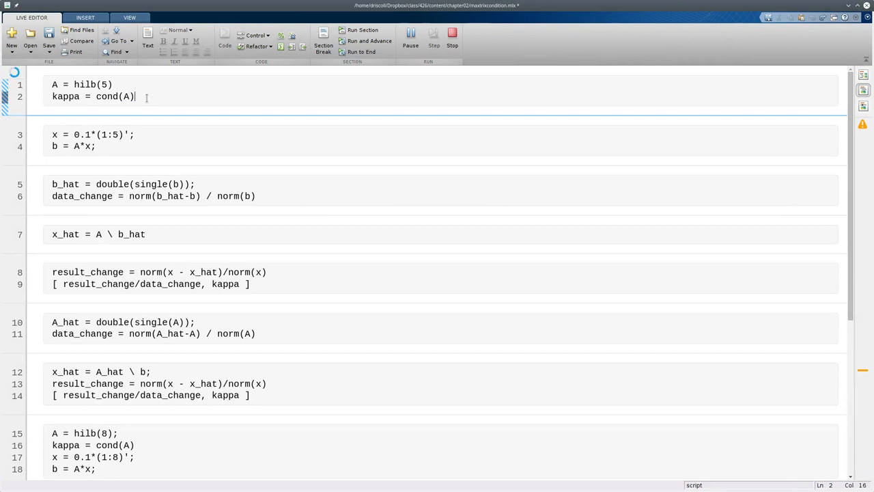
pyautogui.click(410, 33)
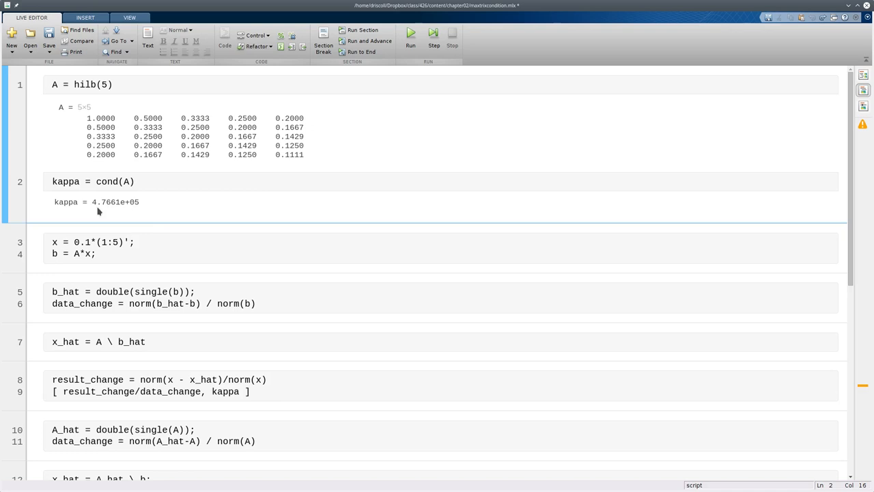
pyautogui.click(135, 181)
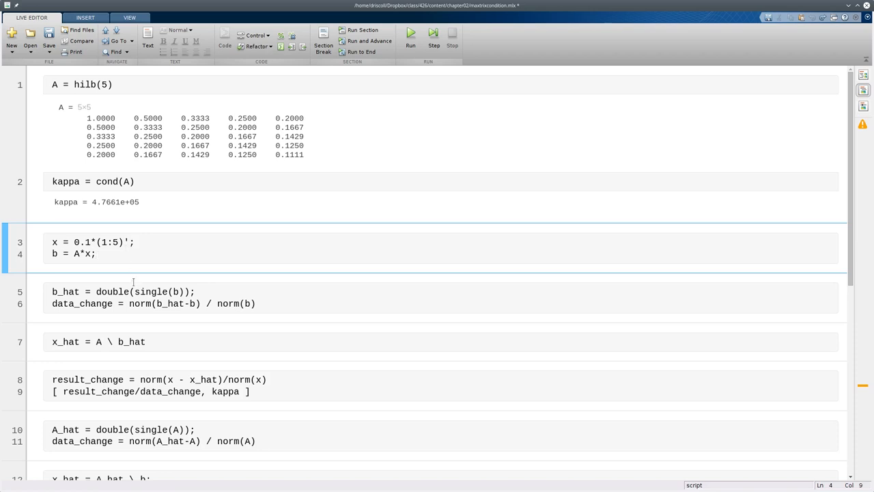
# Step: Evaluate the x and b section, then the single-precision b_hat giving data_change 1.7535e-08
pyautogui.doubleClick(146, 291)
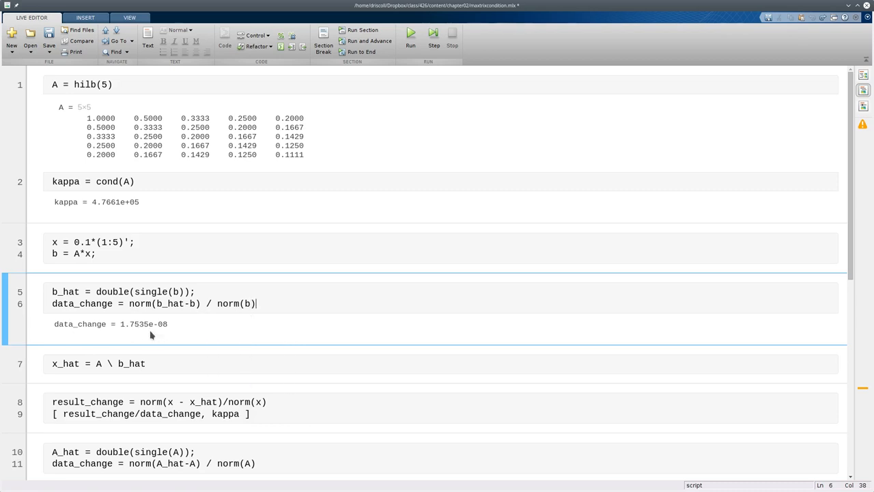
pyautogui.moveTo(175, 330)
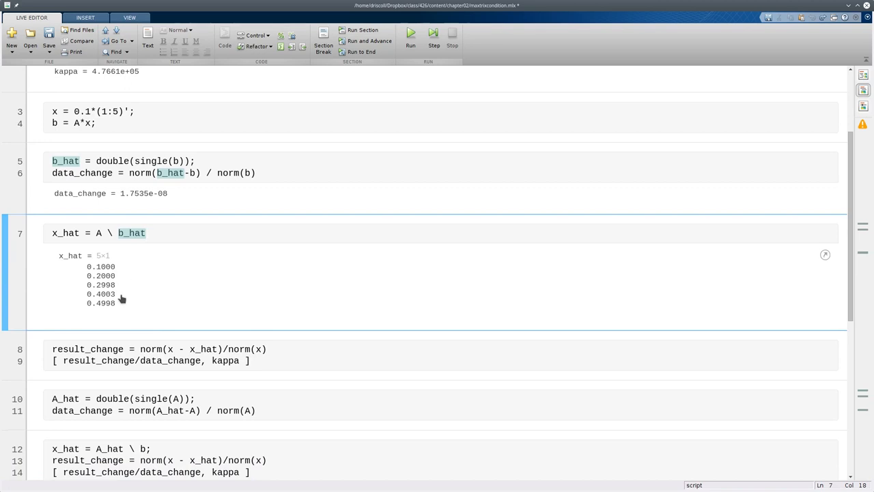
pyautogui.moveTo(258, 345)
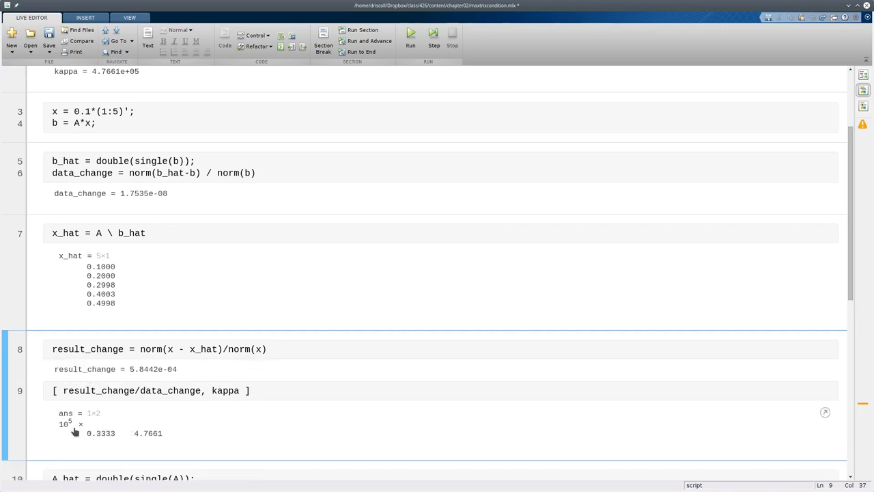
pyautogui.click(247, 390)
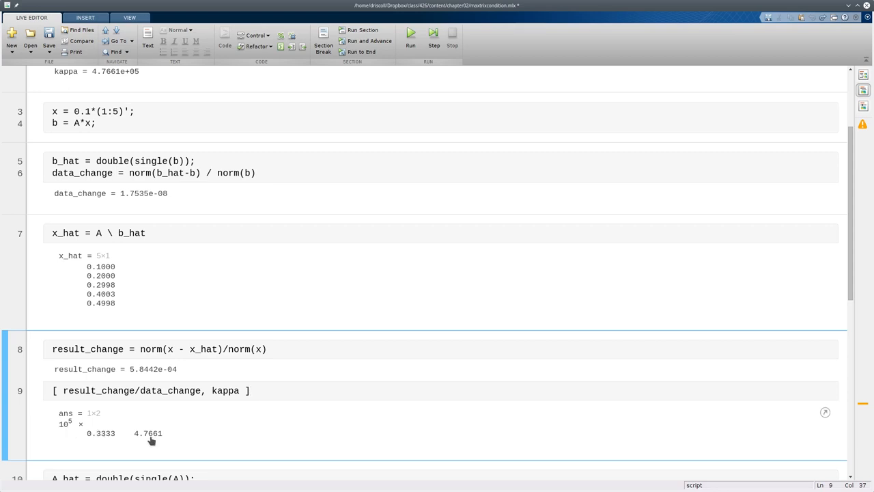
pyautogui.click(246, 390)
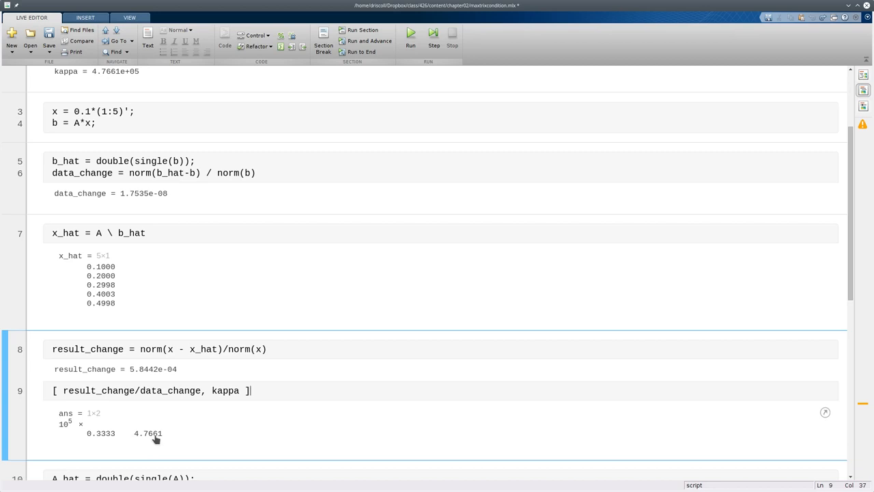
pyautogui.moveTo(159, 429)
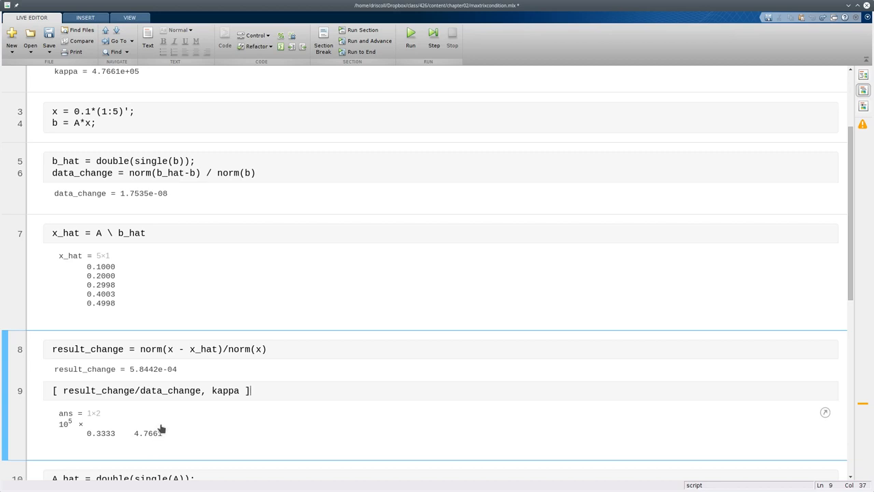
pyautogui.scroll(-3)
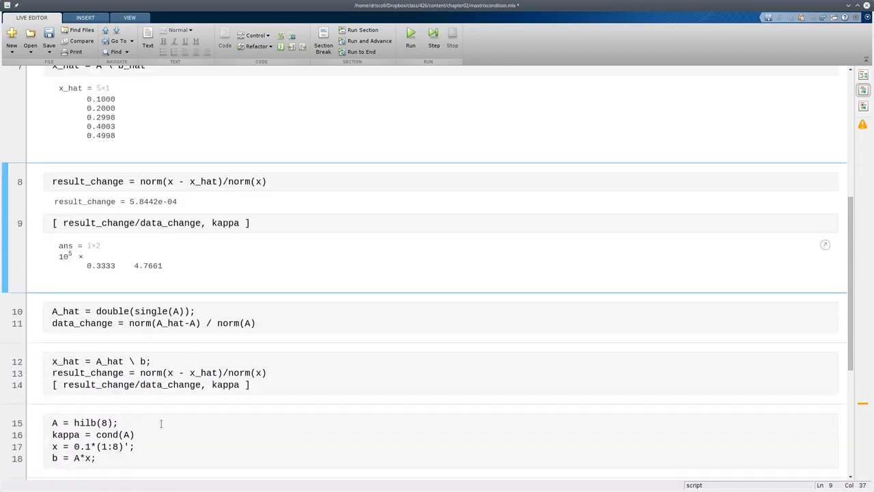
pyautogui.scroll(-3)
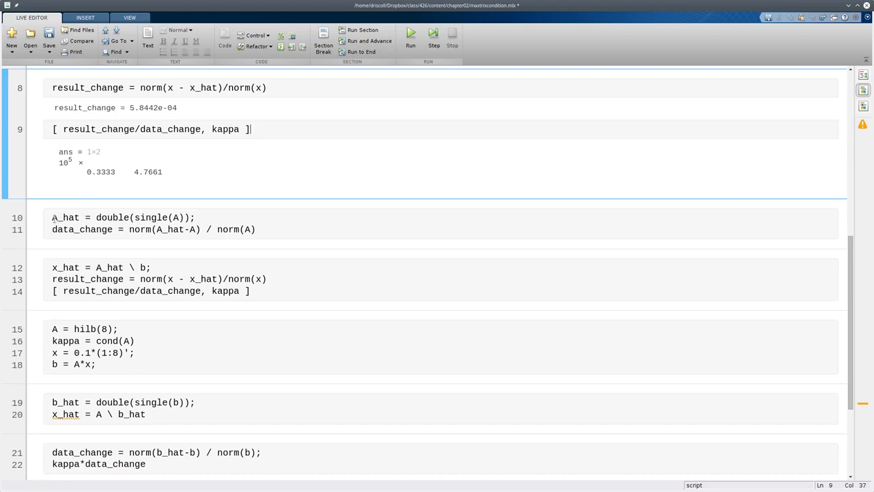
# Step: Evaluate A_hat and x_hat = A_hat \ b, giving data_change 1.1201e-08 and result_change 3.0581e-04
pyautogui.click(265, 229)
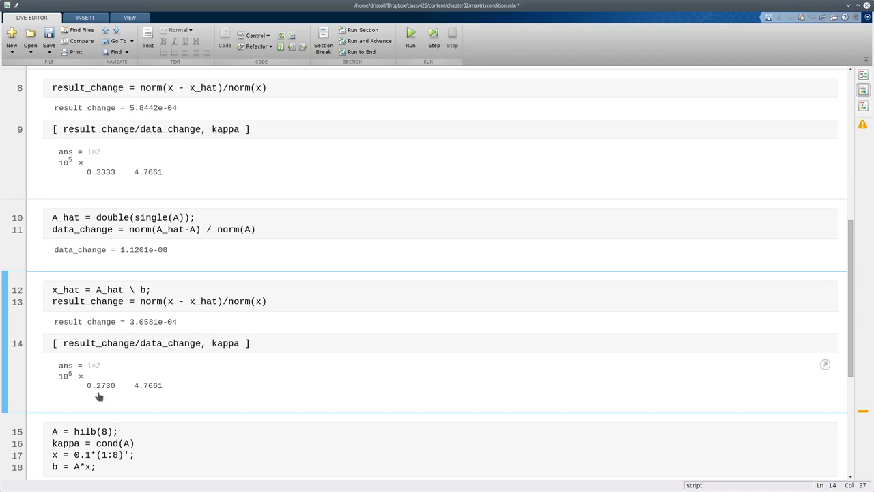
pyautogui.moveTo(77, 382)
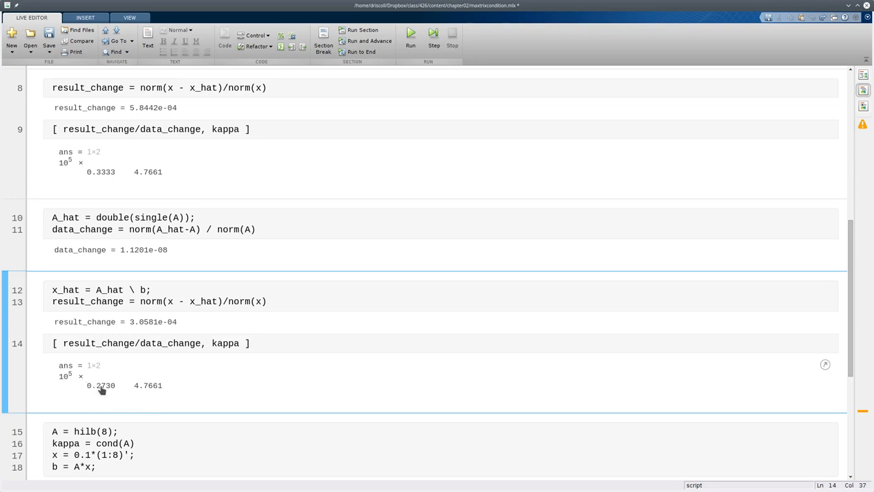
pyautogui.click(251, 343)
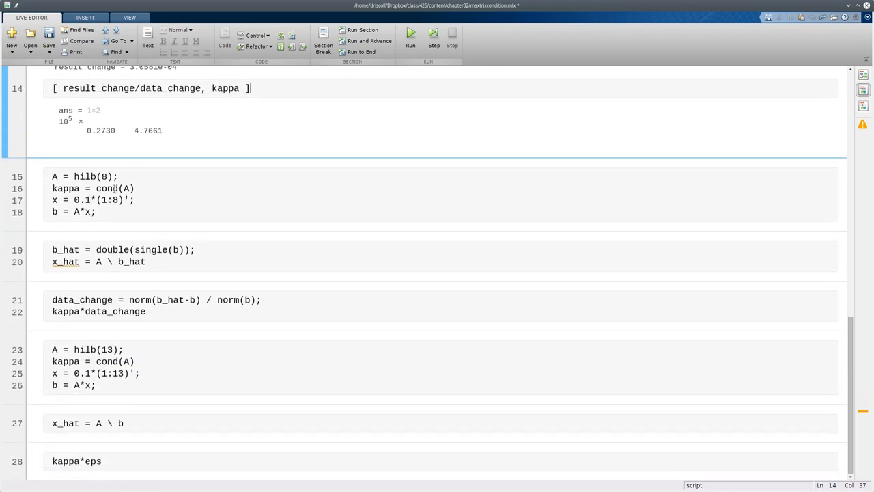
# Step: Evaluate hilb(8) with kappa 1.5258e+10 and the perturbed-b solve yielding a badly wrong x_hat
pyautogui.click(122, 177)
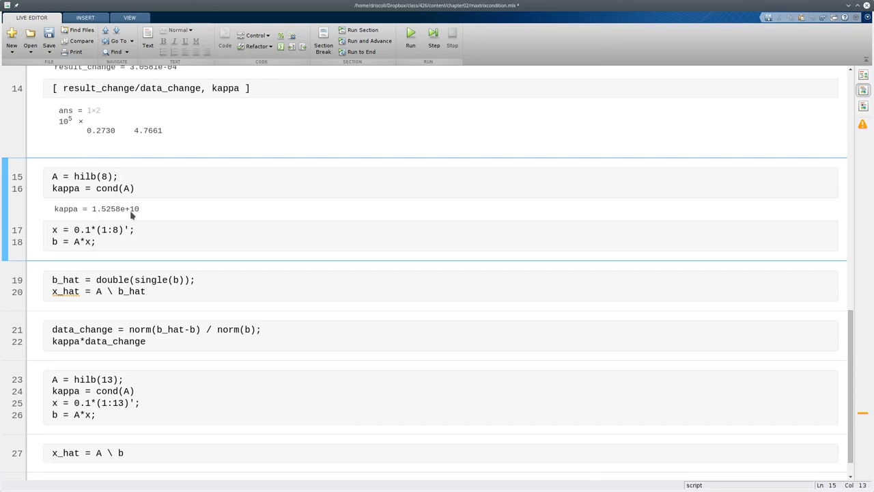
pyautogui.click(118, 177)
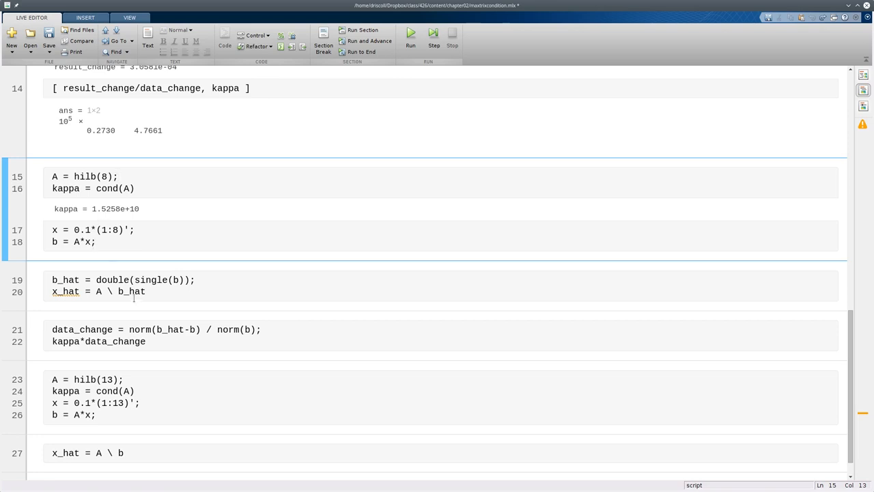
pyautogui.click(117, 176)
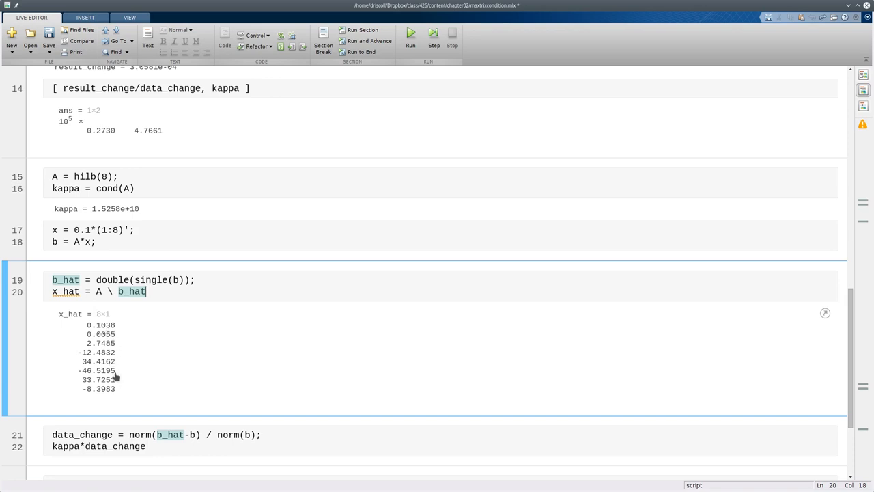
pyautogui.moveTo(109, 391)
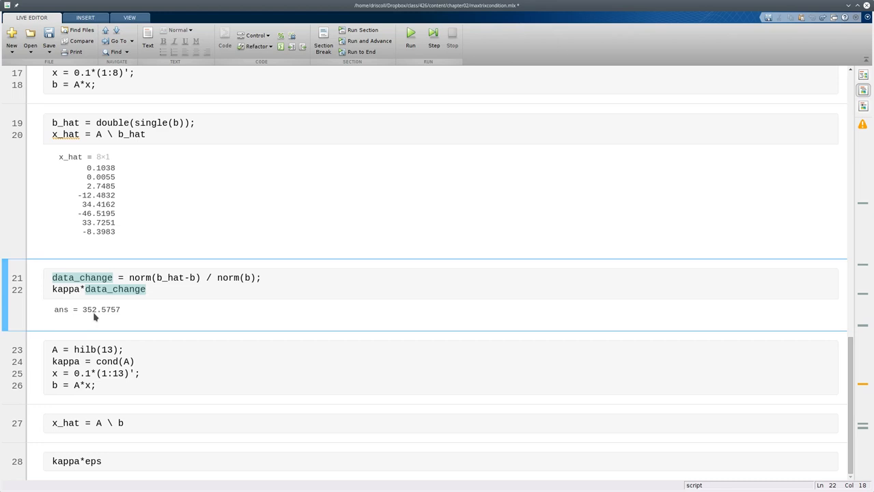
# Step: Evaluate hilb(13) with kappa 4.7864e+17 and the near-singular solve returning an inaccurate x_hat
pyautogui.click(145, 289)
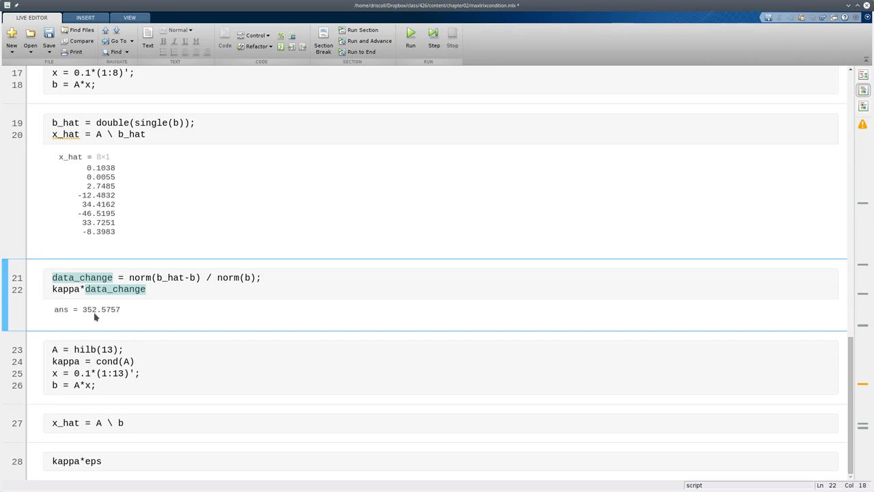
pyautogui.click(145, 289)
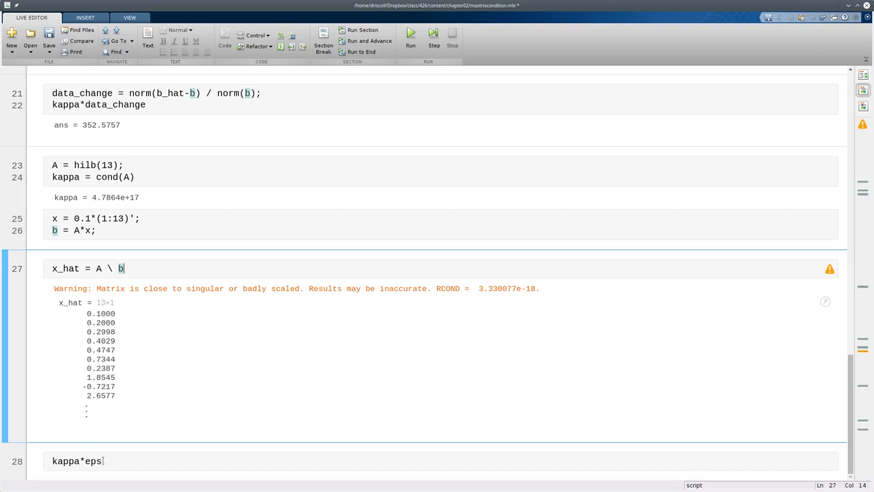
# Step: Evaluate kappa*eps, giving 106.2793 and completing the script run
pyautogui.click(103, 461)
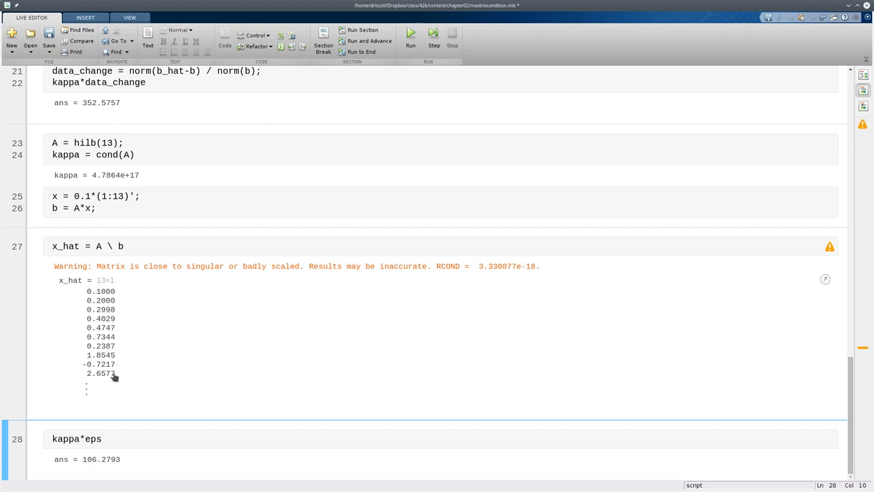
pyautogui.moveTo(108, 373)
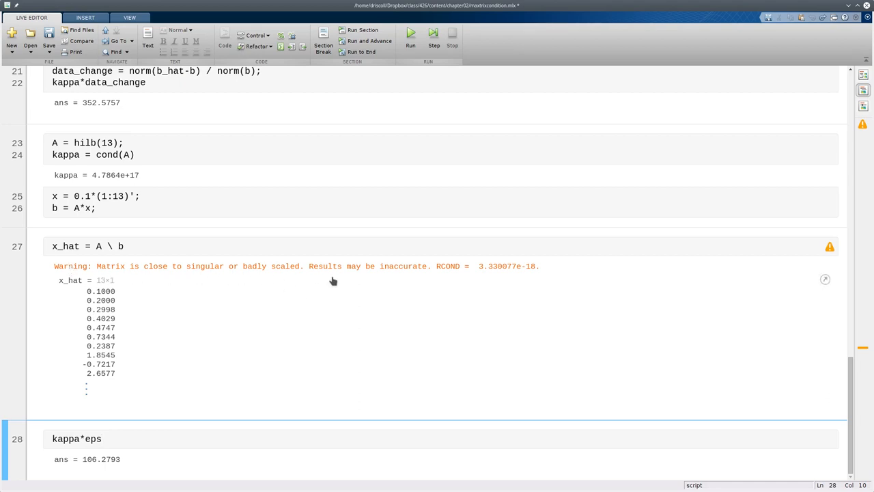
pyautogui.moveTo(448, 274)
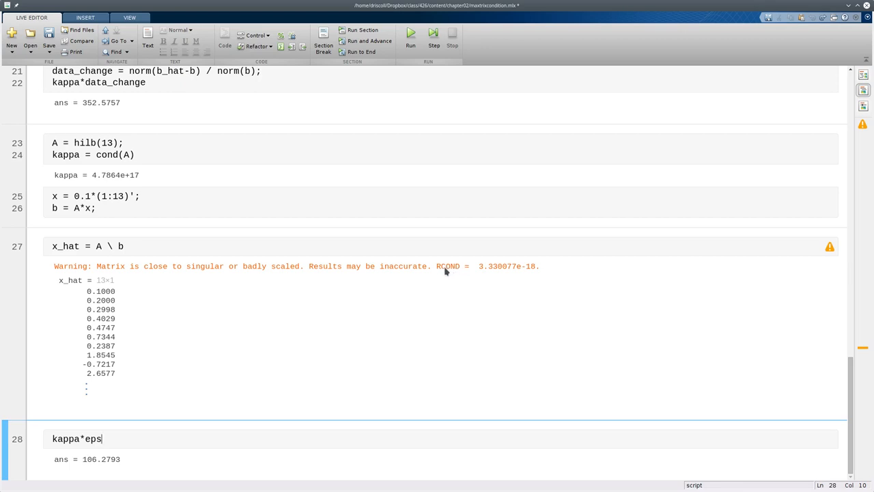
pyautogui.moveTo(455, 273)
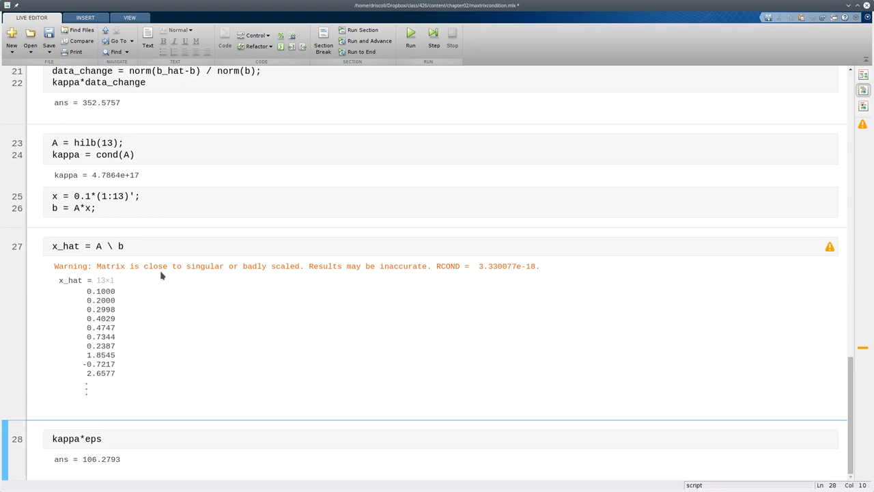
pyautogui.click(102, 439)
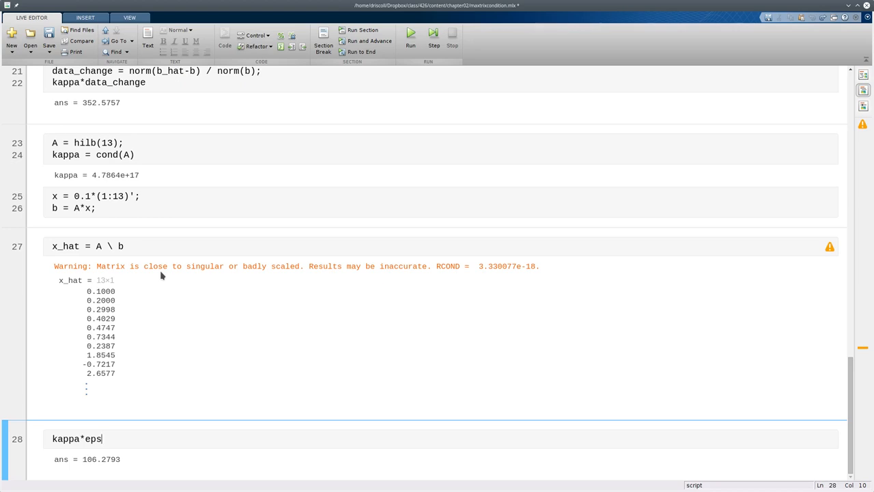
pyautogui.moveTo(183, 277)
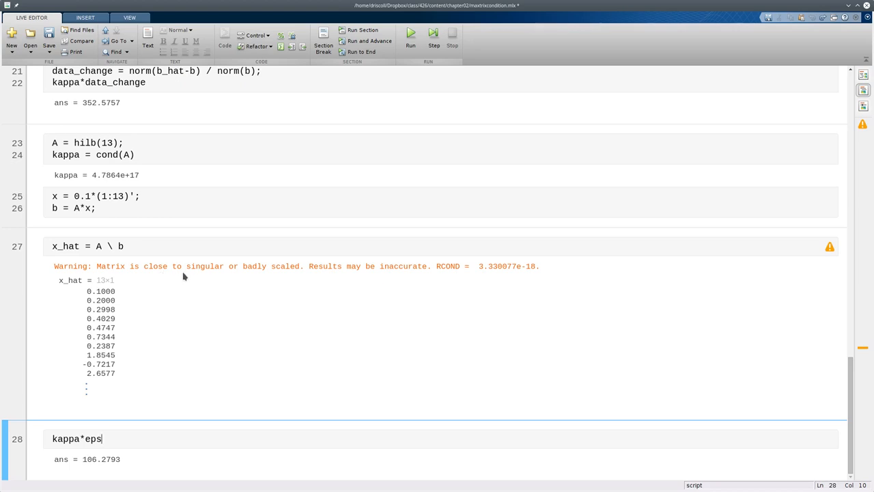